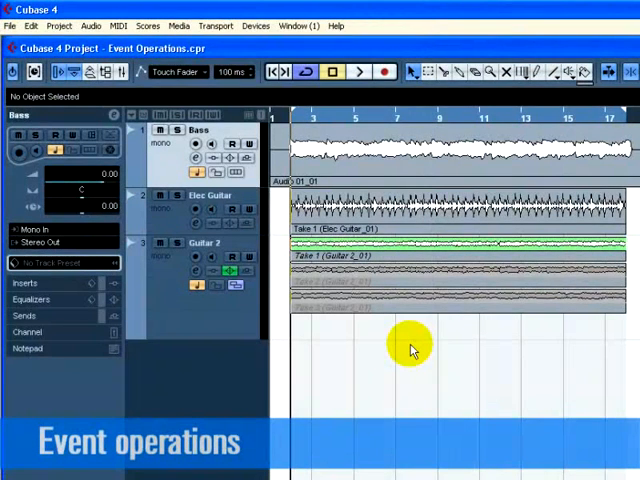
{"action": "mouse_move", "coordinate": [325, 185]}
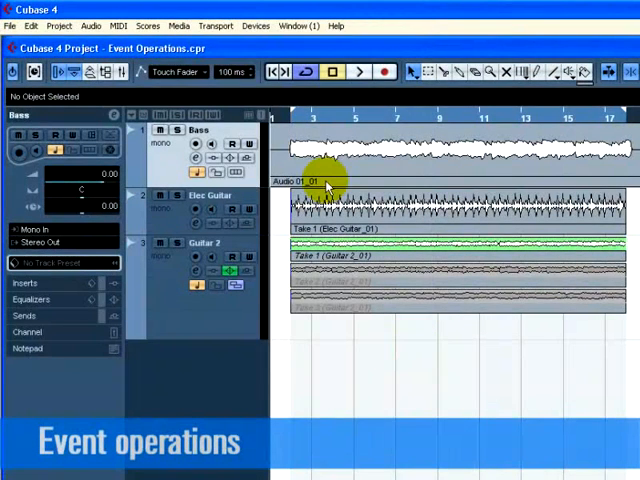
{"action": "mouse_move", "coordinate": [415, 345]}
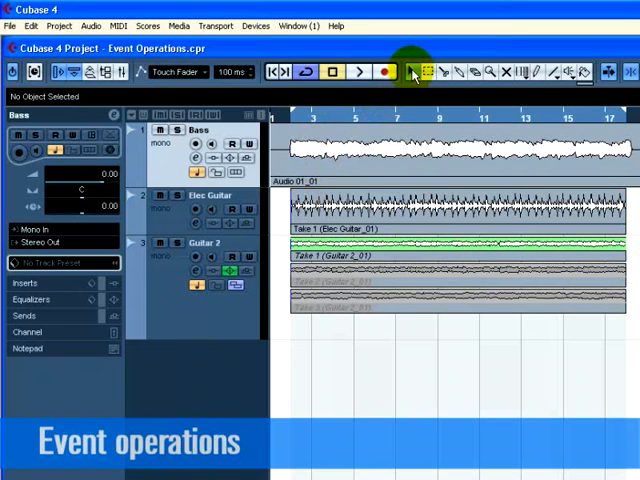
Select the audio event on the Bass track and toggle the event details Info Line.
{"action": "left_click", "coordinate": [412, 71]}
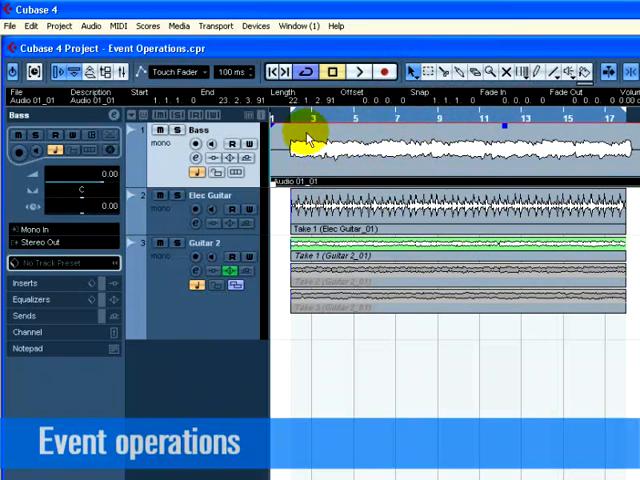
{"action": "mouse_move", "coordinate": [335, 165]}
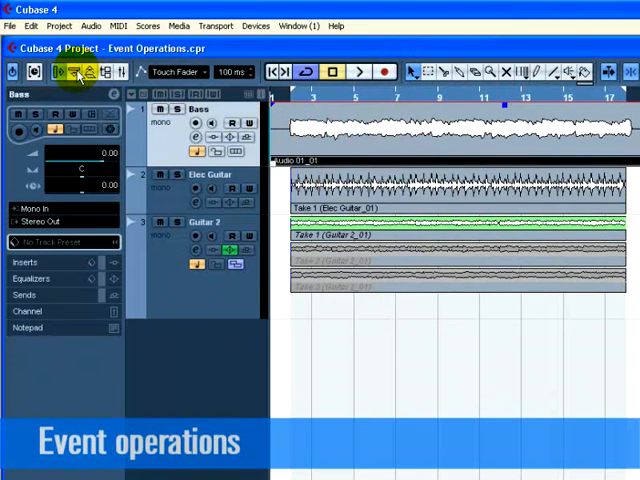
{"action": "left_click", "coordinate": [78, 71]}
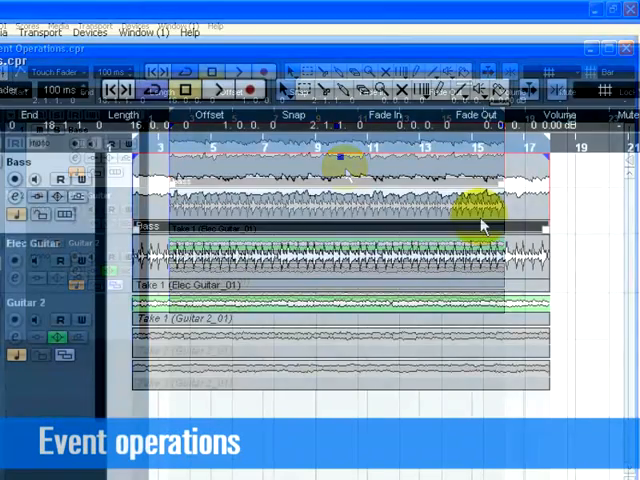
Cut the Bass event into several pieces with the Scissors tool, then use the Edit menu.
{"action": "left_click", "coordinate": [338, 90]}
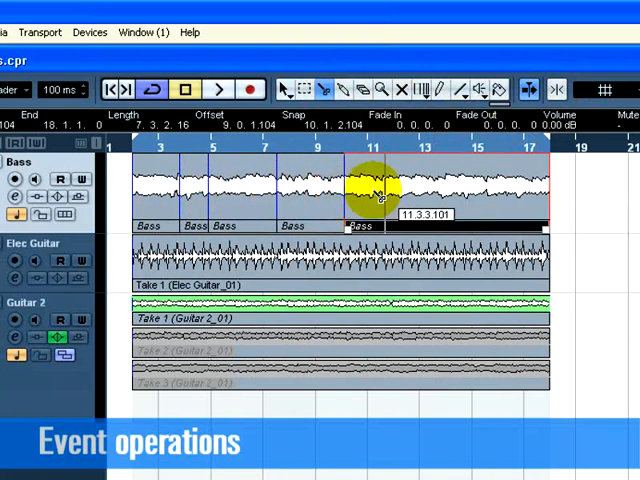
{"action": "left_click_drag", "start_coordinate": [365, 200], "coordinate": [490, 200]}
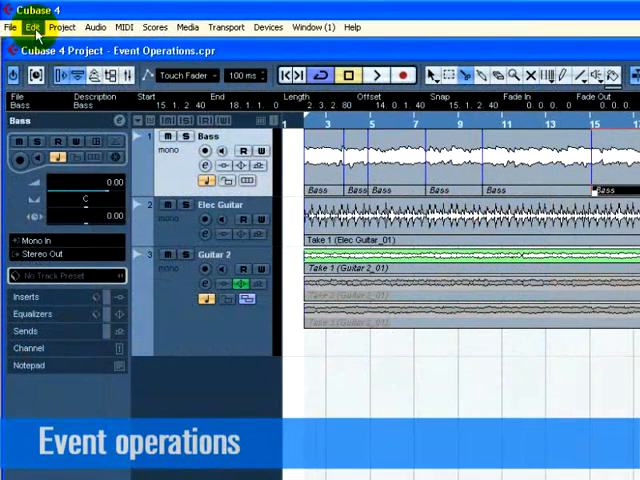
{"action": "left_click", "coordinate": [32, 27]}
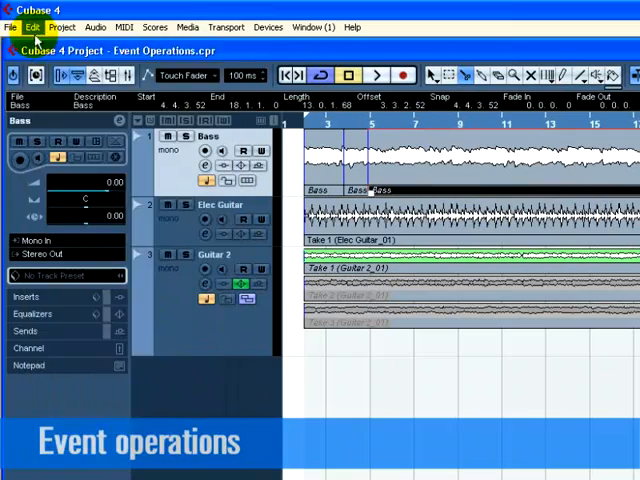
{"action": "left_click", "coordinate": [33, 27]}
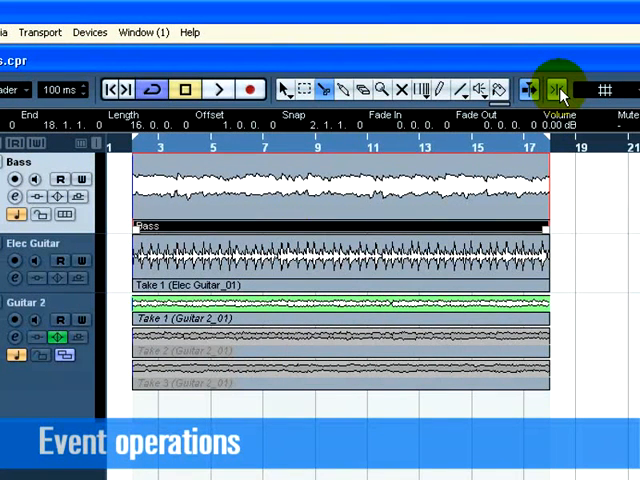
Turn snapping on and show the Snap/Quantize section in the toolbar.
{"action": "left_click", "coordinate": [555, 90]}
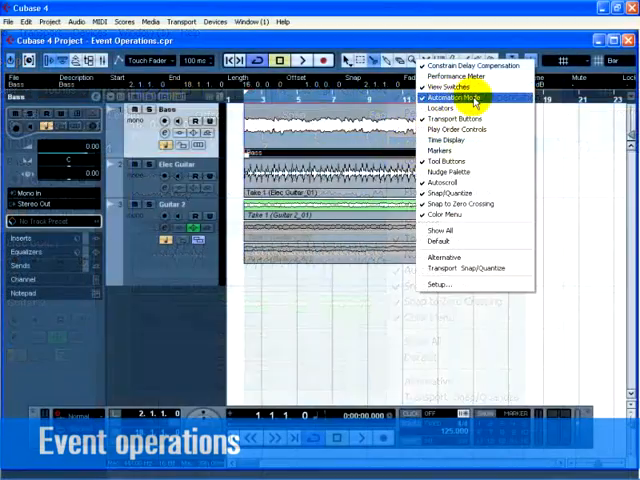
{"action": "left_click", "coordinate": [458, 97]}
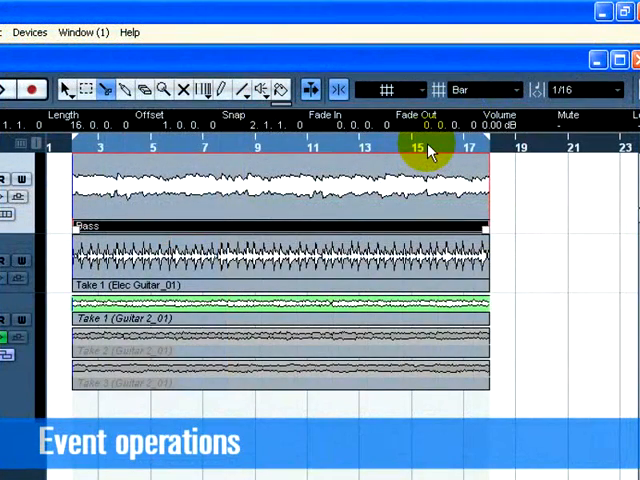
{"action": "left_click", "coordinate": [390, 89]}
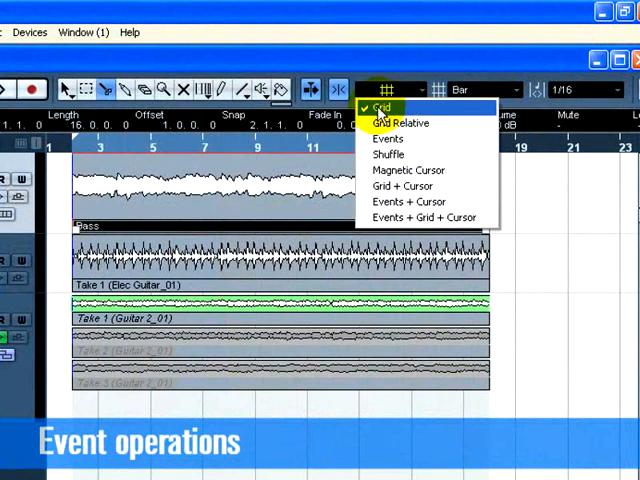
{"action": "left_click", "coordinate": [380, 107]}
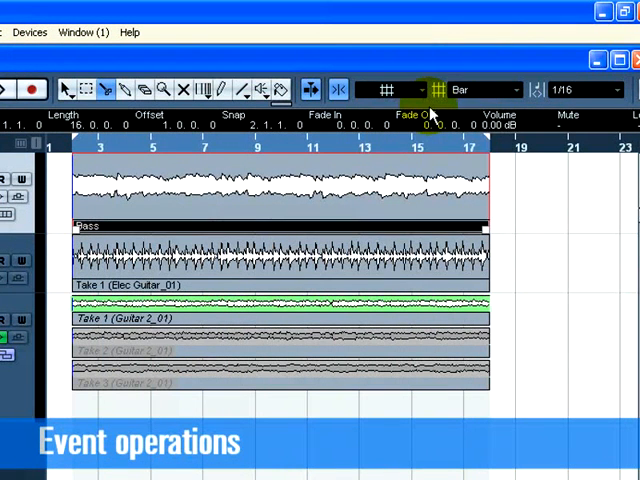
{"action": "left_click", "coordinate": [485, 90]}
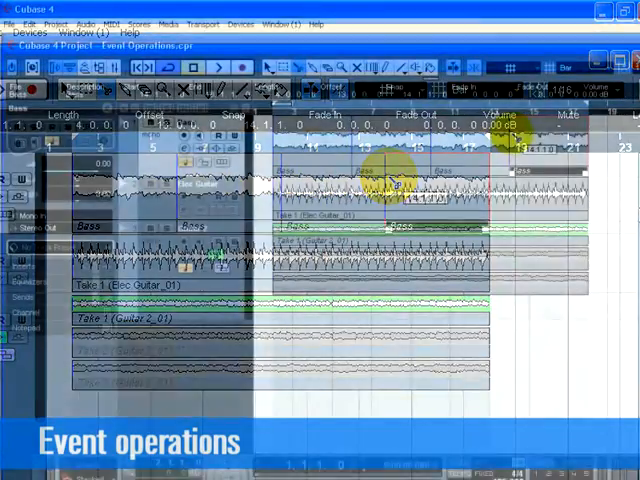
{"action": "left_click", "coordinate": [31, 24]}
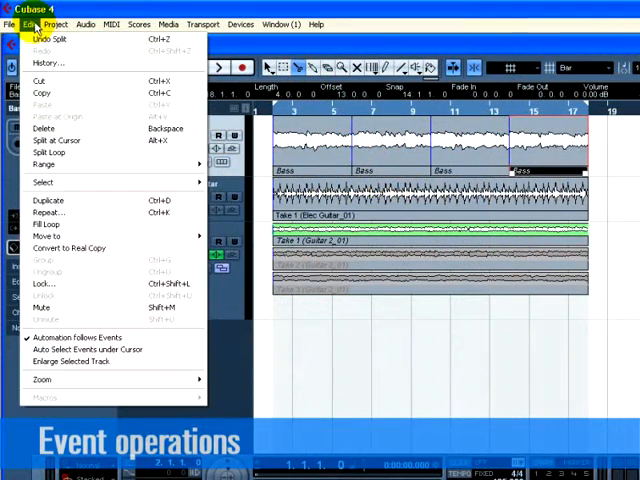
Use the Edit menu to undo the split of the Bass event.
{"action": "left_click", "coordinate": [29, 24]}
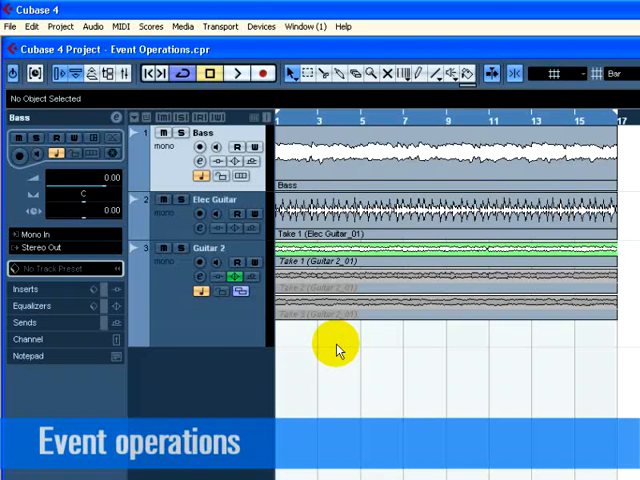
Copy the Elec Guitar event and paste it onto the Elec Guitar track at bar 17.
{"action": "left_click", "coordinate": [285, 120]}
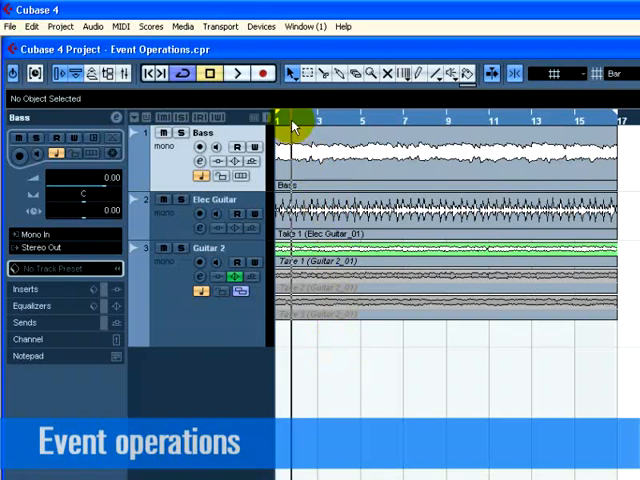
{"action": "left_click", "coordinate": [237, 73]}
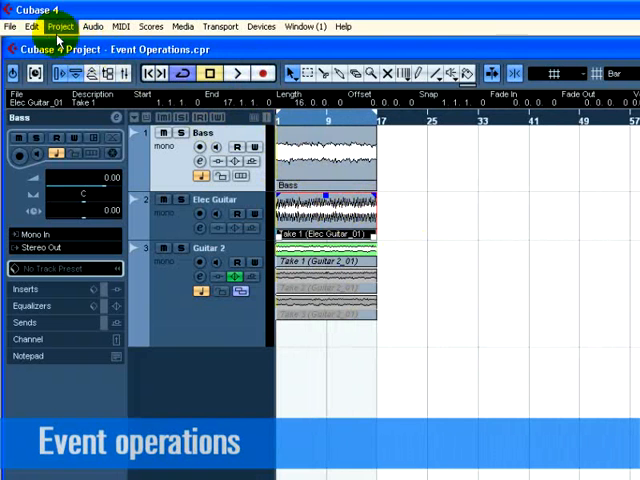
{"action": "left_click", "coordinate": [31, 26]}
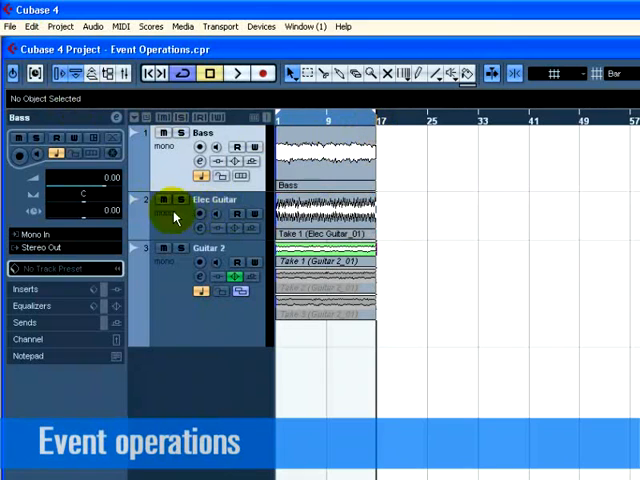
{"action": "left_click", "coordinate": [200, 214]}
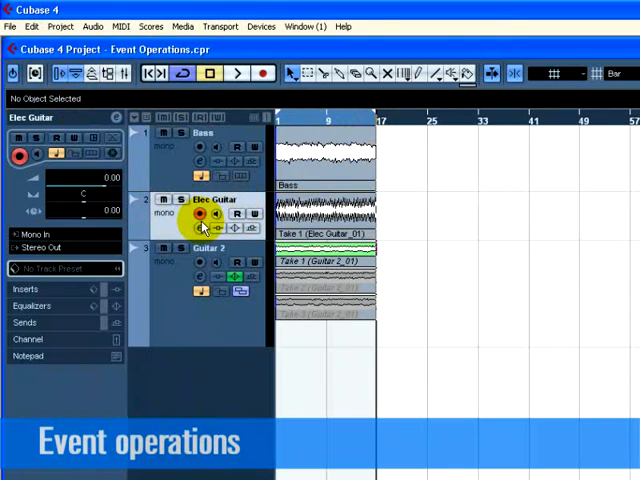
{"action": "left_click", "coordinate": [31, 26]}
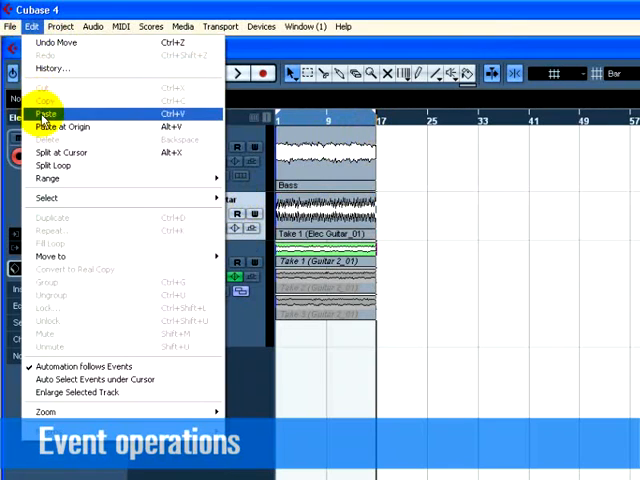
{"action": "left_click", "coordinate": [44, 114]}
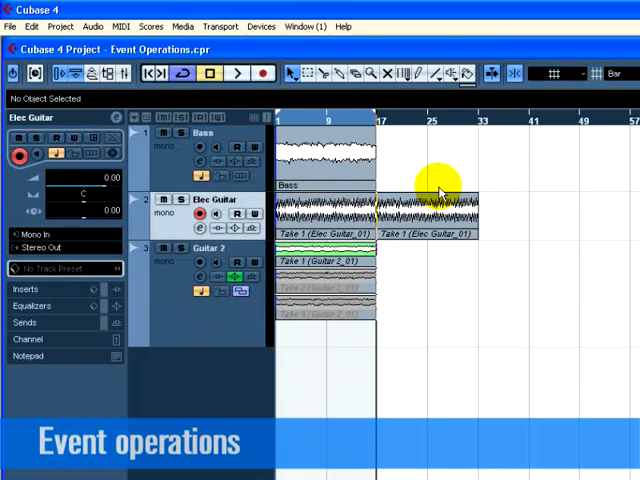
{"action": "mouse_move", "coordinate": [415, 328]}
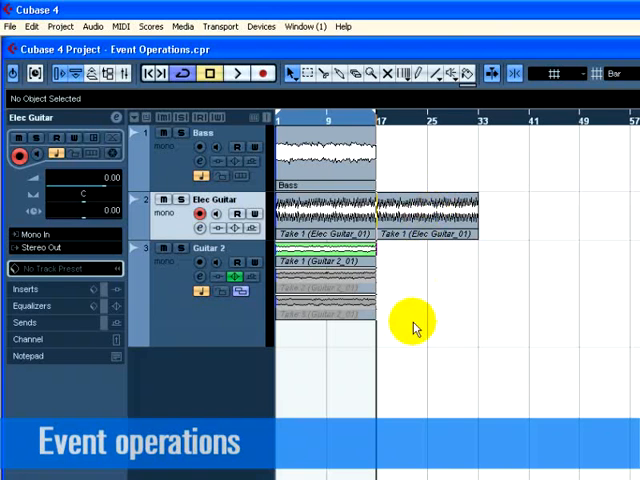
Select the Guitar 2 take events and open the Edit menu.
{"action": "left_click", "coordinate": [315, 262]}
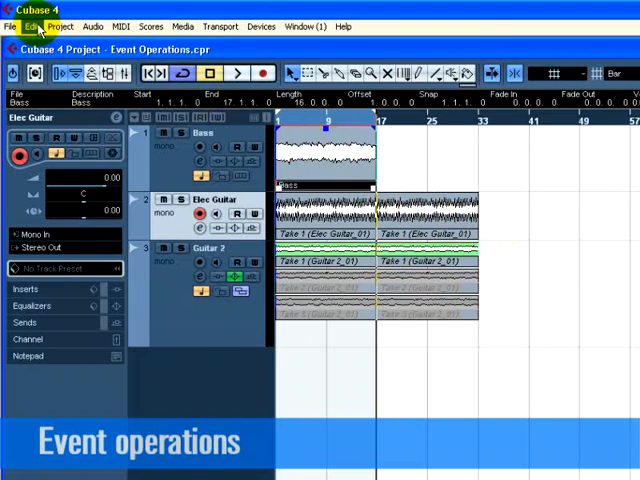
{"action": "left_click", "coordinate": [32, 26]}
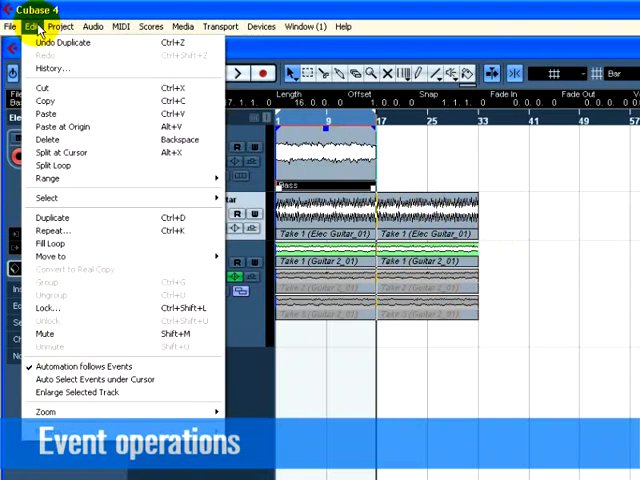
{"action": "mouse_move", "coordinate": [110, 231]}
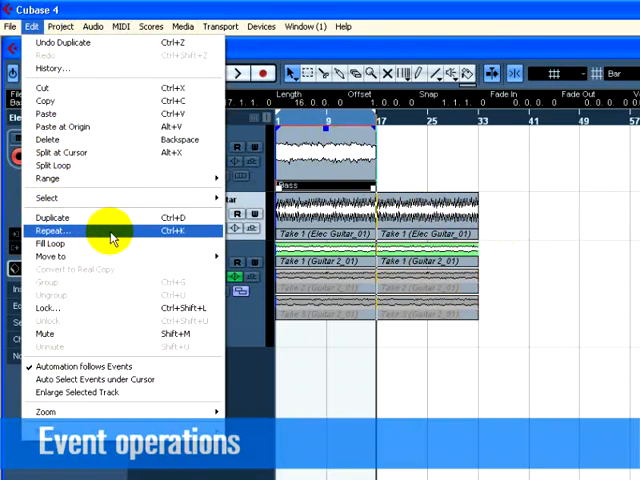
Open Repeat Events with count 1, ticking and then unticking Shared Copies.
{"action": "left_click", "coordinate": [50, 230]}
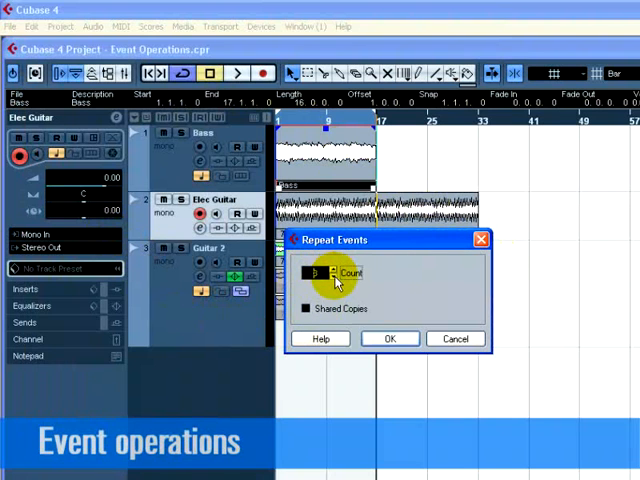
{"action": "left_click", "coordinate": [306, 308]}
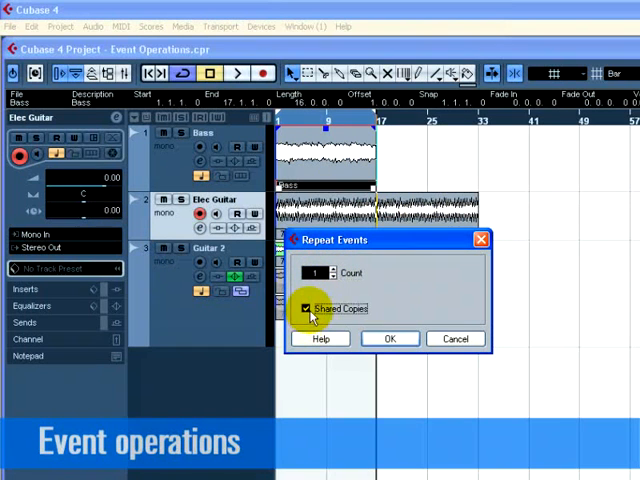
{"action": "left_click", "coordinate": [306, 308]}
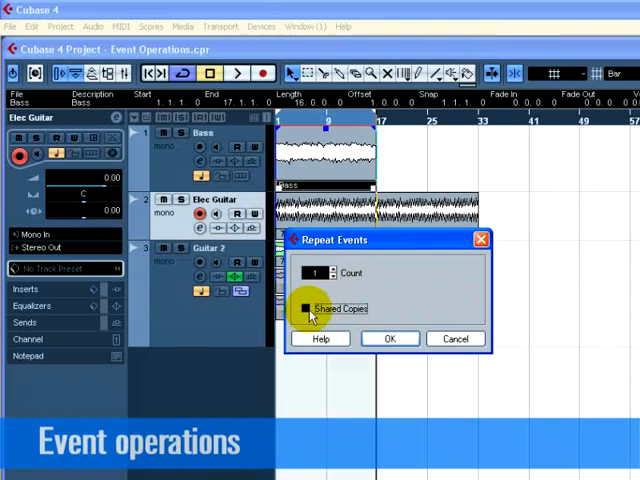